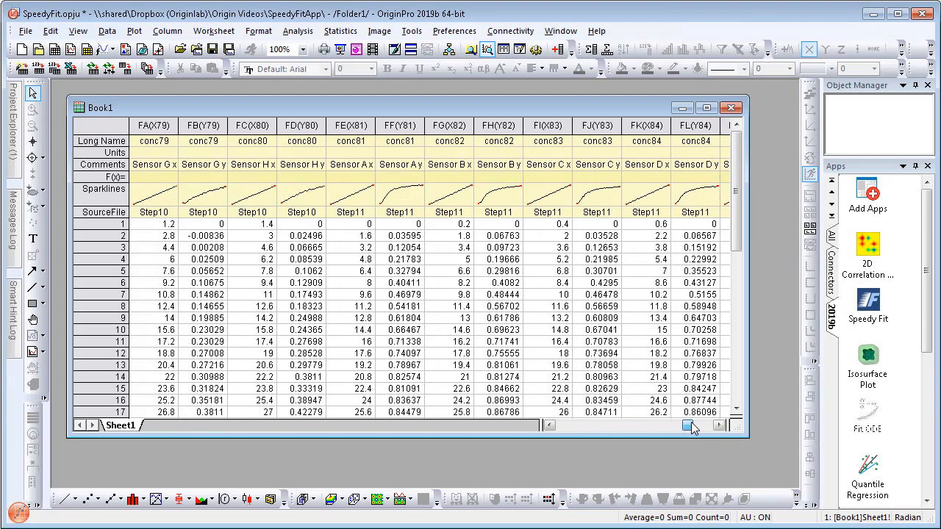
pyautogui.moveTo(512, 151)
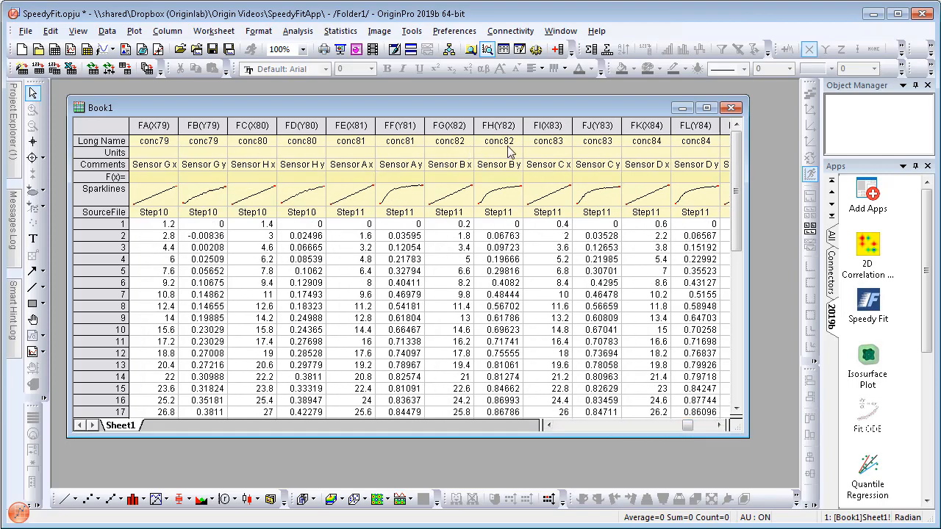
pyautogui.moveTo(645, 156)
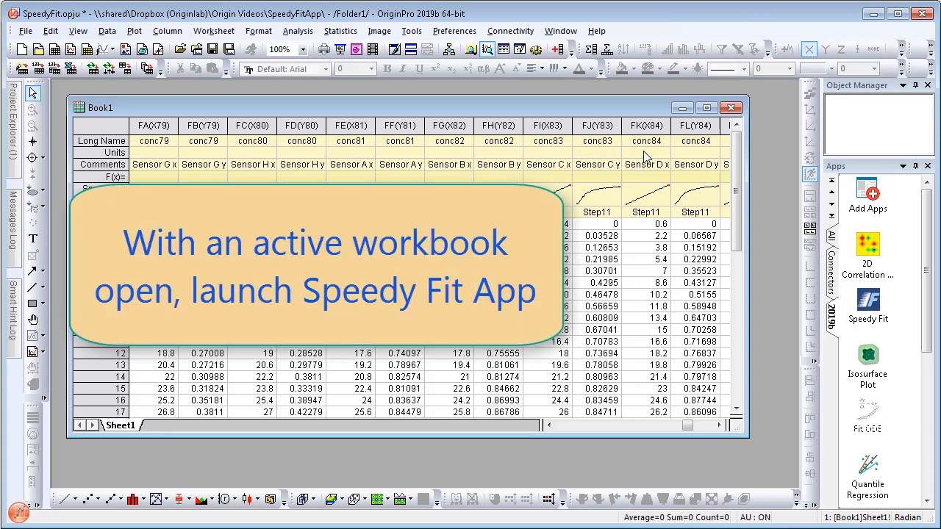
pyautogui.moveTo(768, 316)
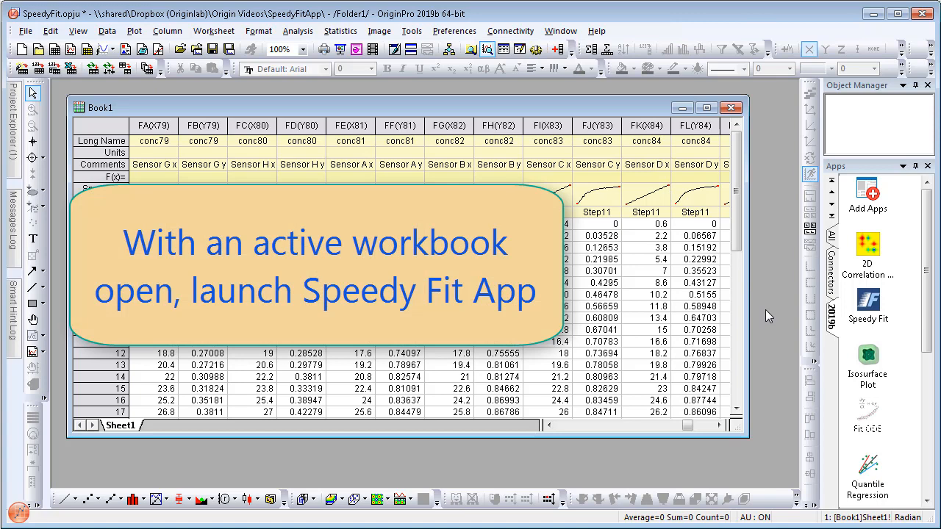
# - Launch Speedy Fit on the workbook and switch Sensor A y to a second-order polynomial fit (R² 0.89156)
pyautogui.click(868, 304)
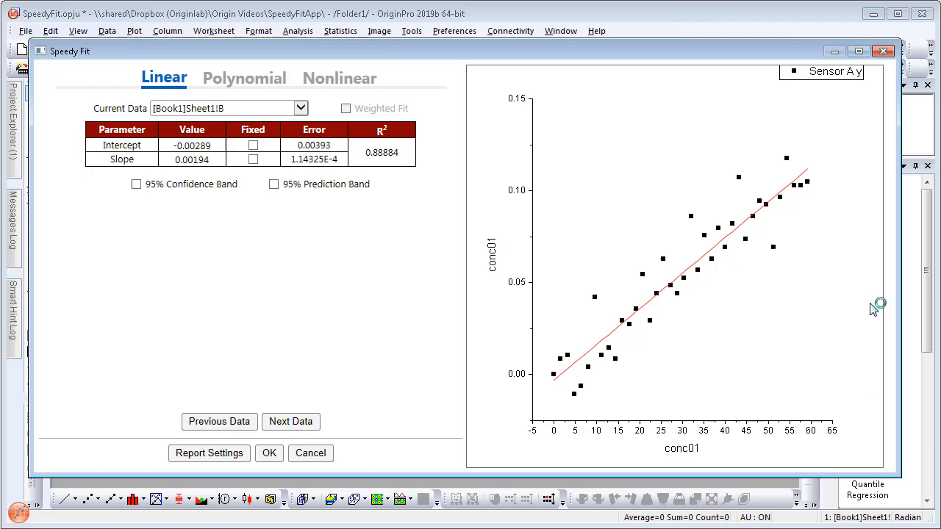
pyautogui.moveTo(664, 296)
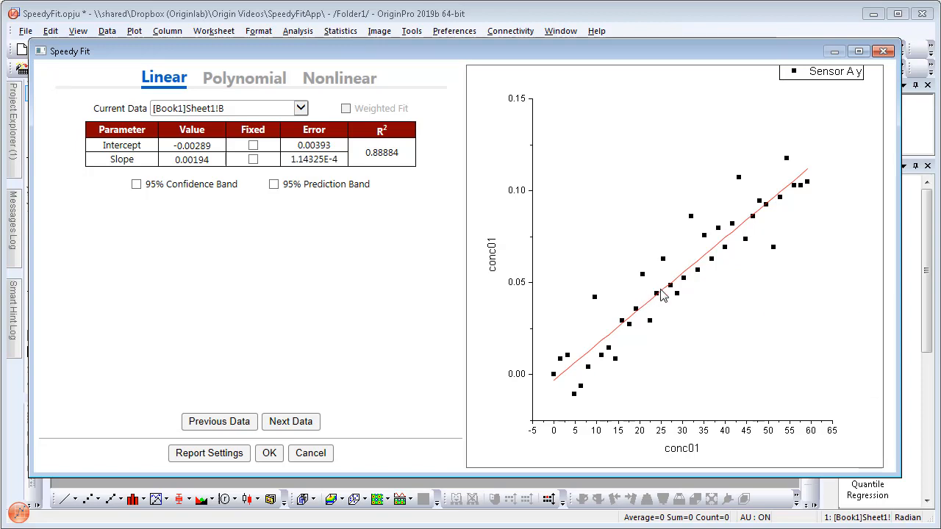
pyautogui.moveTo(308, 203)
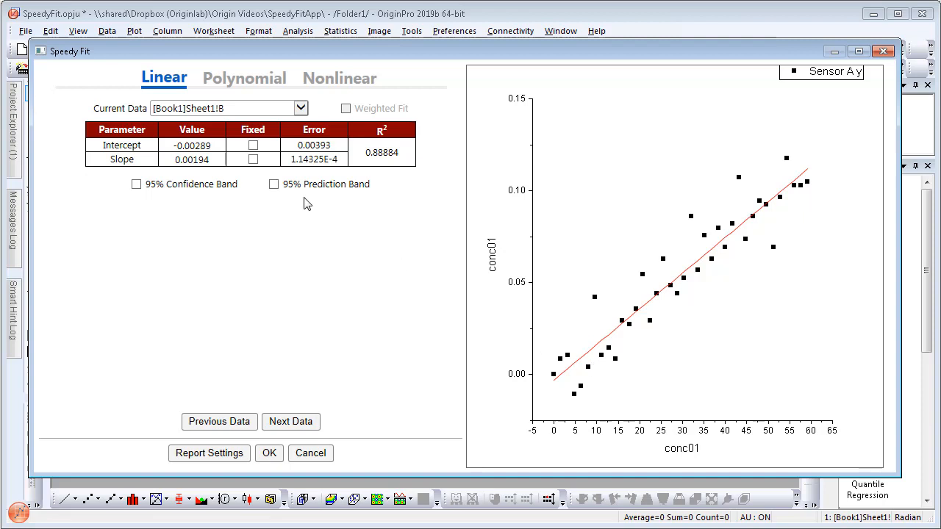
pyautogui.moveTo(224, 81)
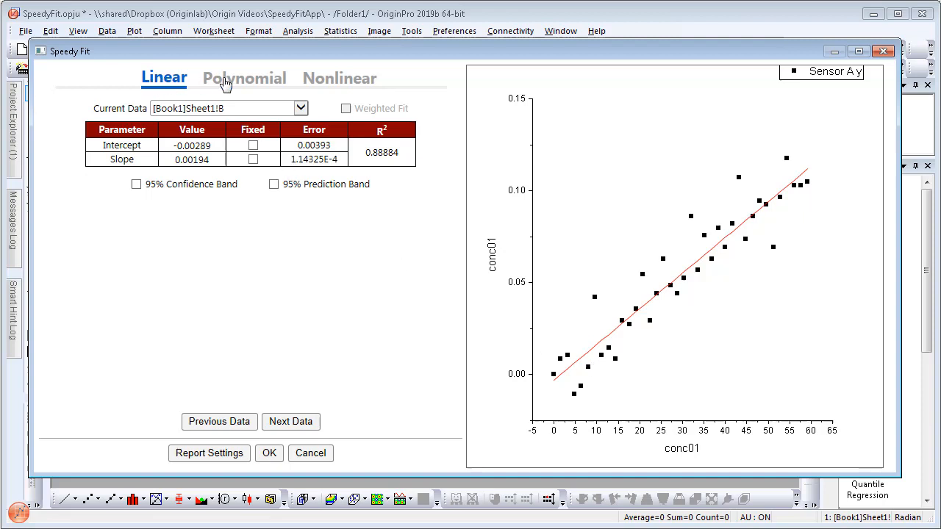
pyautogui.click(244, 78)
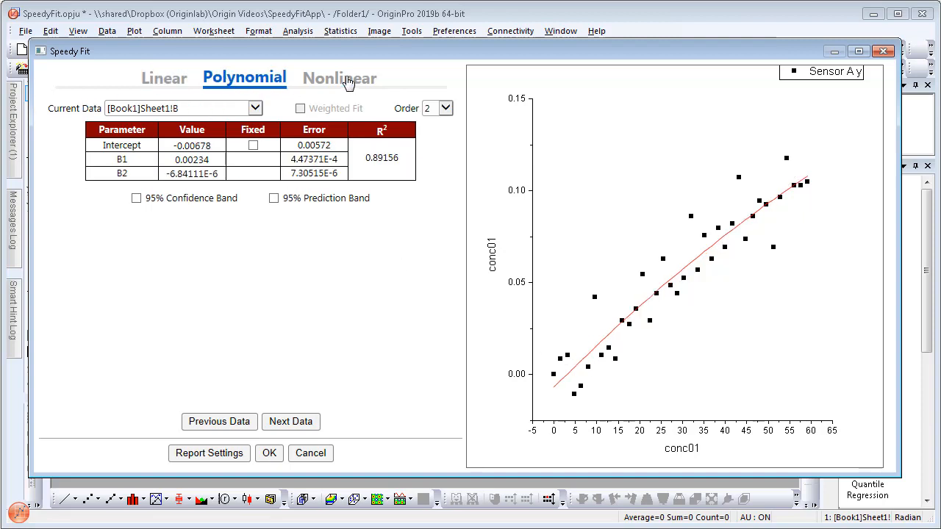
# - Choose a nonlinear Exponential Asymptotic1 fit, keeping 'Initialize for Each Dataset' parameter initialization
pyautogui.click(338, 78)
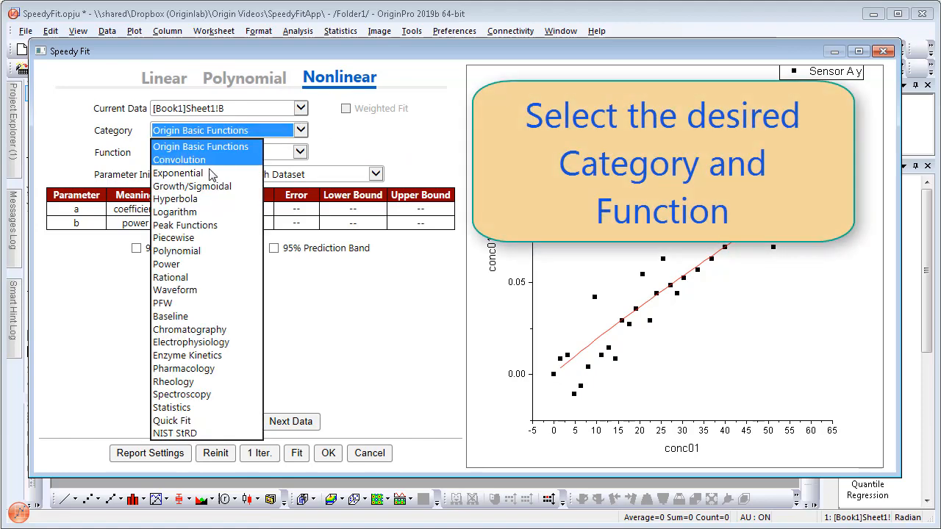
pyautogui.click(178, 173)
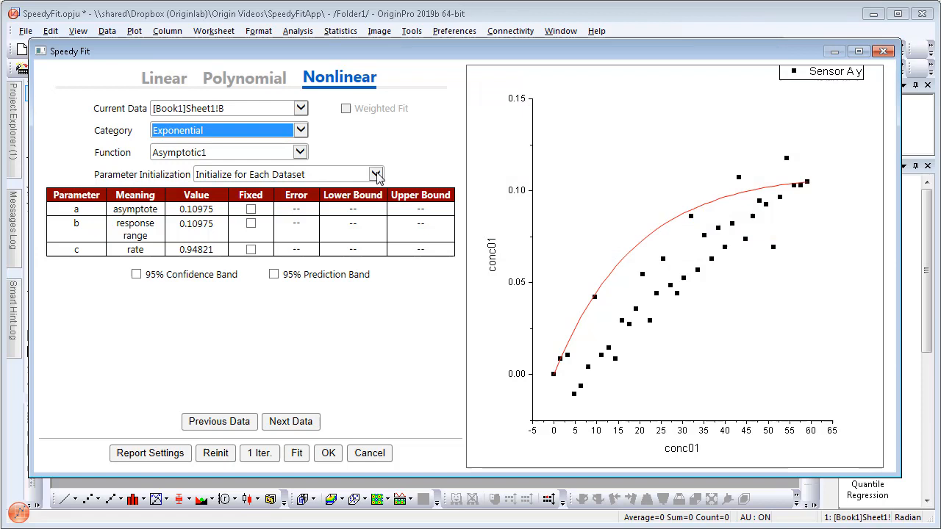
pyautogui.click(376, 174)
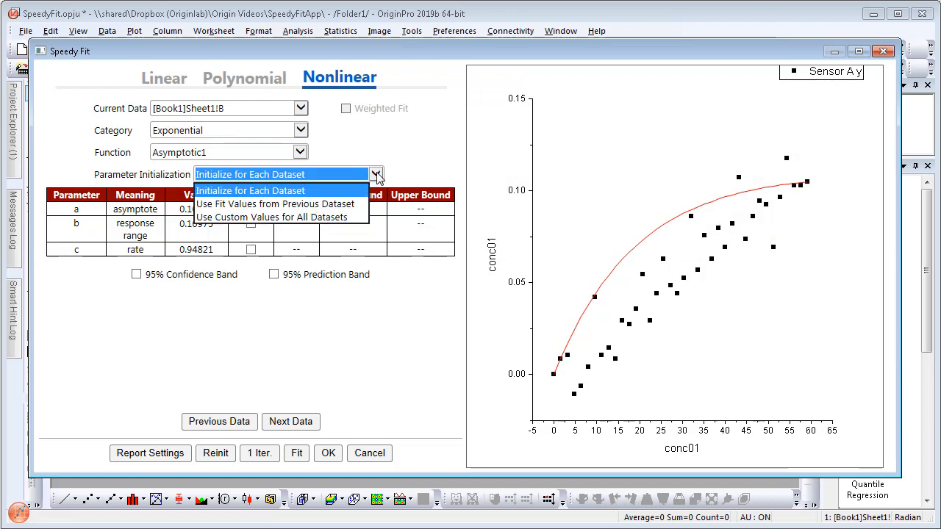
pyautogui.moveTo(276, 203)
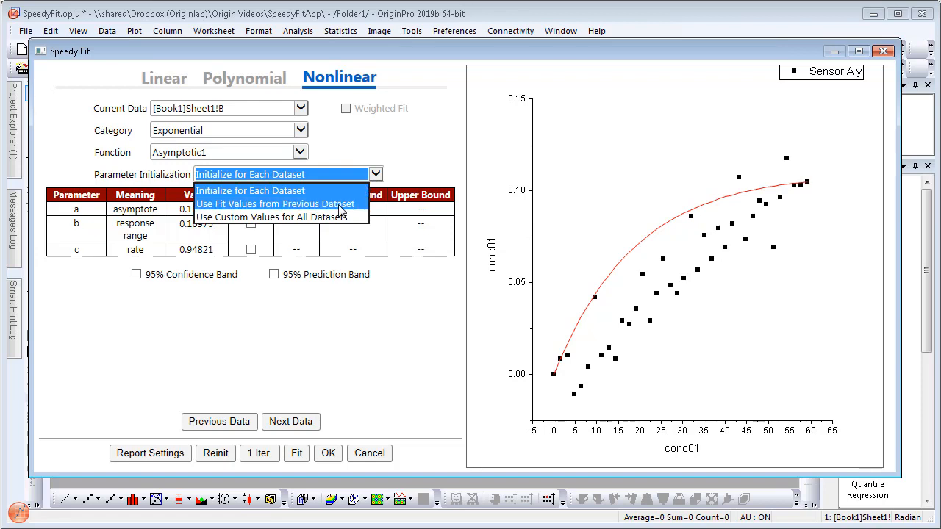
pyautogui.moveTo(341, 218)
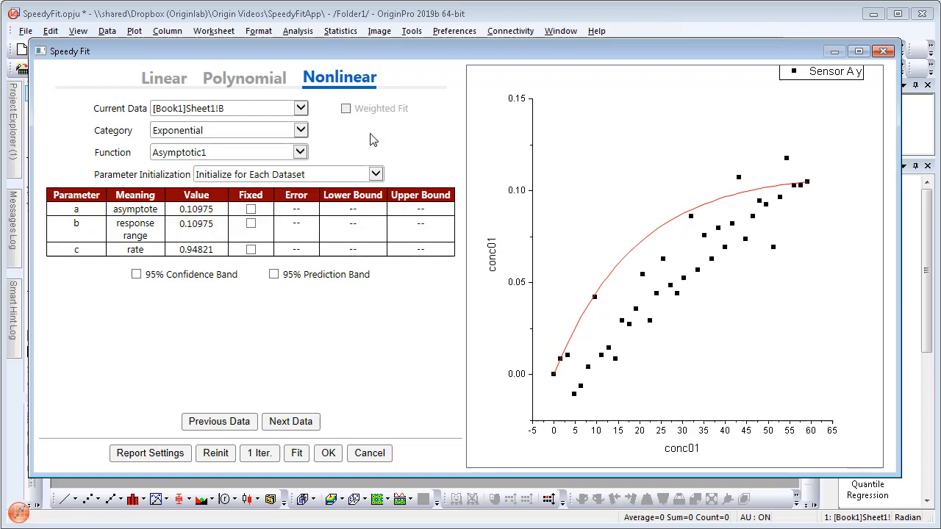
pyautogui.moveTo(224, 412)
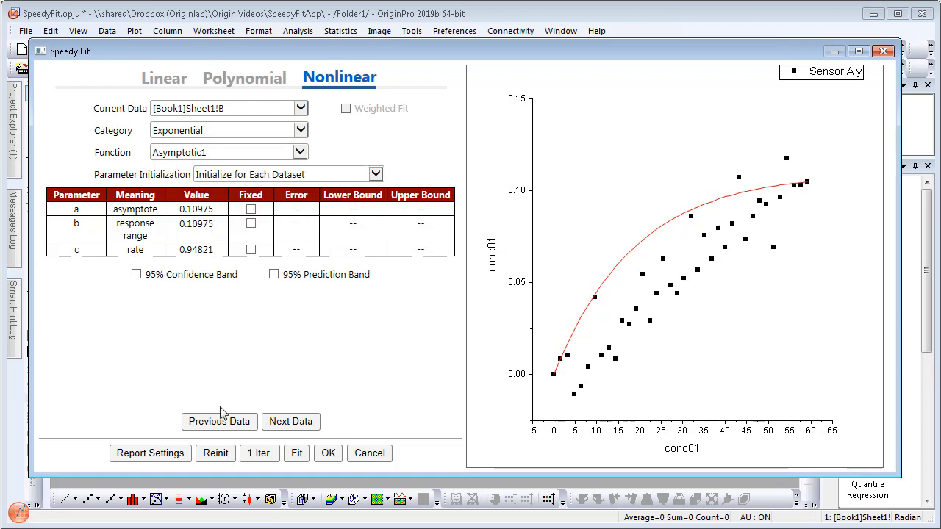
# - Include LCL and UCL of fit parameters in the report settings and return to the nonlinear fit page
pyautogui.click(150, 453)
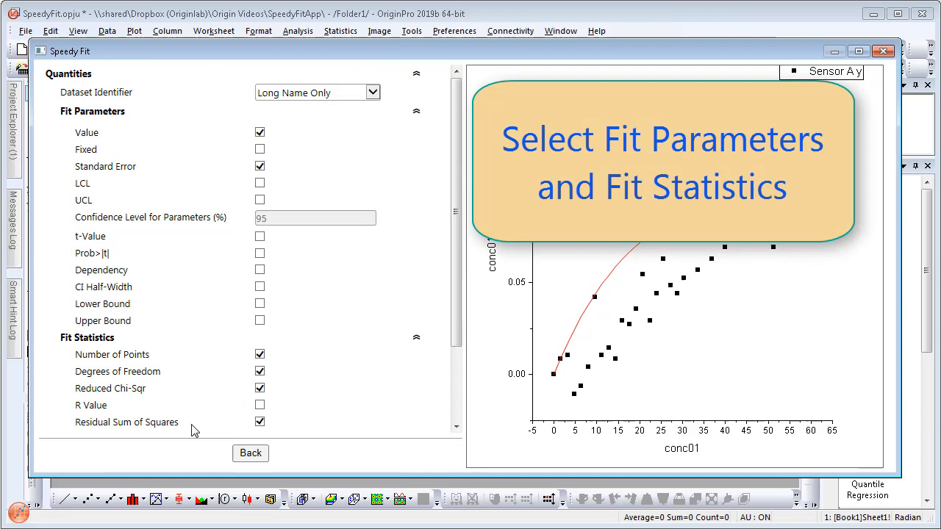
pyautogui.moveTo(265, 359)
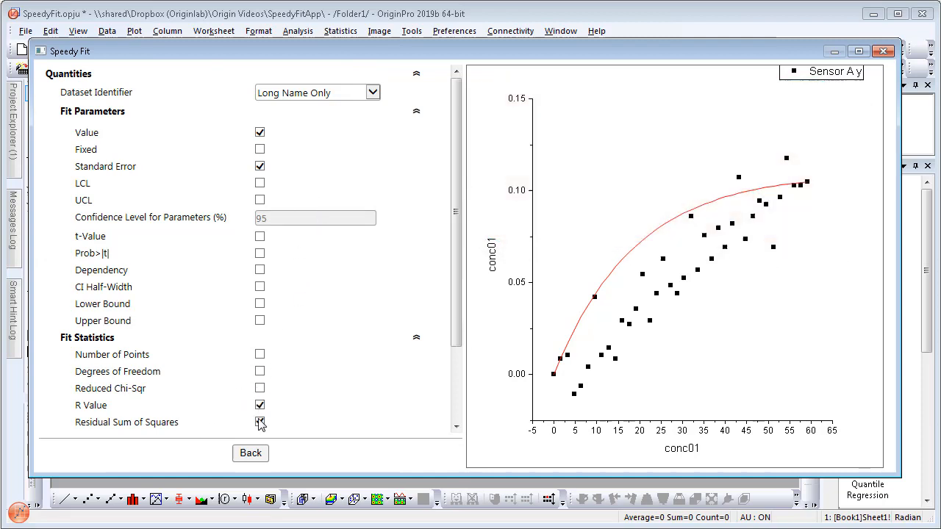
pyautogui.click(259, 183)
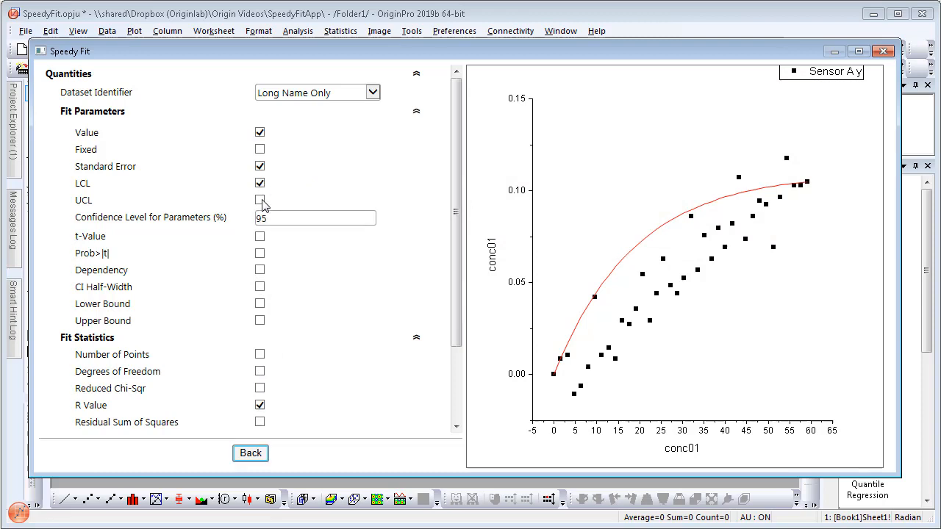
pyautogui.click(259, 200)
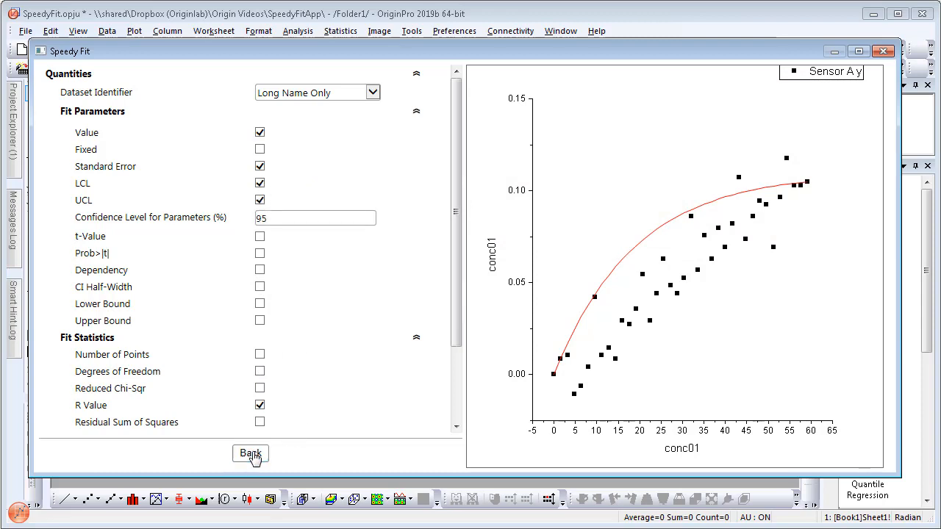
pyautogui.click(250, 453)
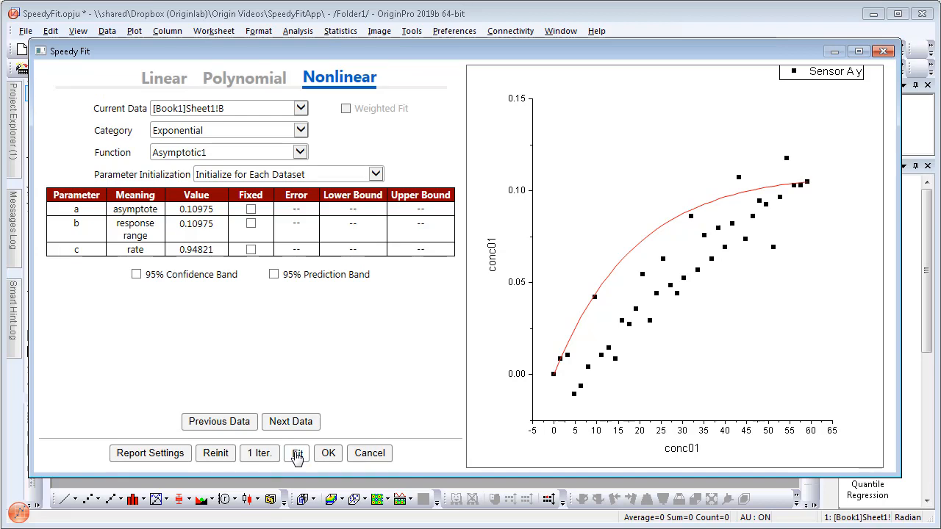
# - Fit Sensor A, step ahead two datasets and fit Sensor D (converged, Adj. R-Sqr 0.99523)
pyautogui.click(298, 453)
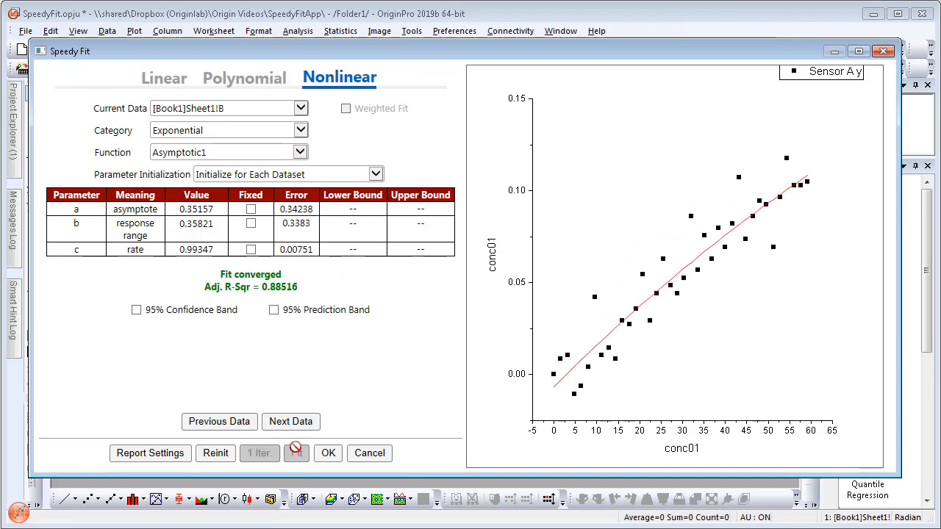
pyautogui.click(291, 421)
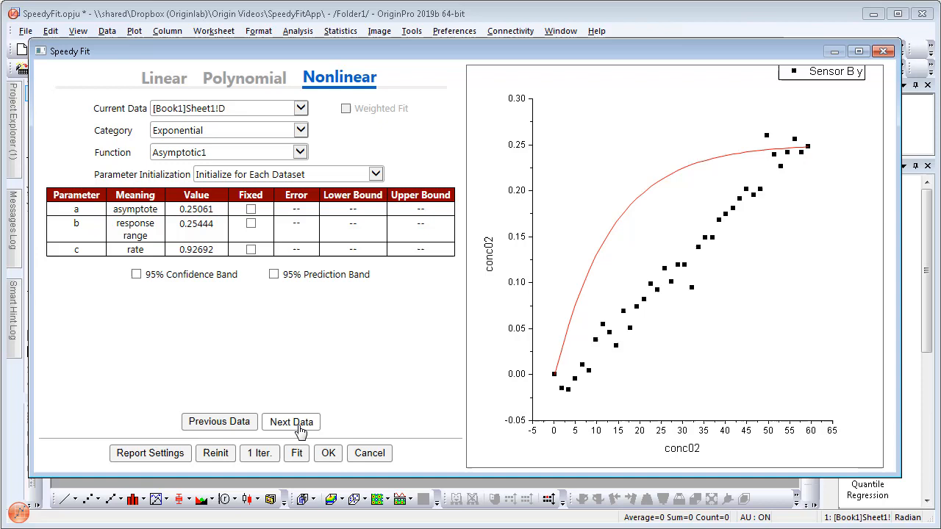
pyautogui.click(291, 421)
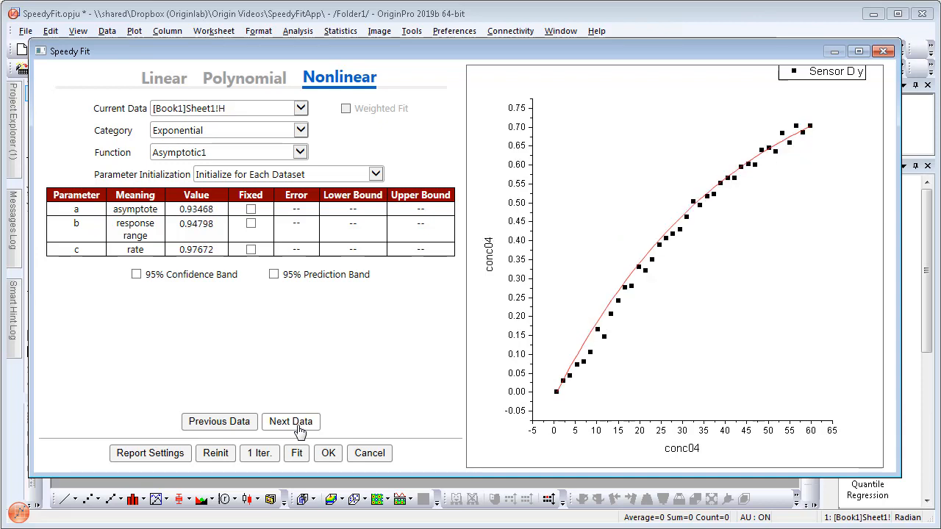
pyautogui.click(297, 453)
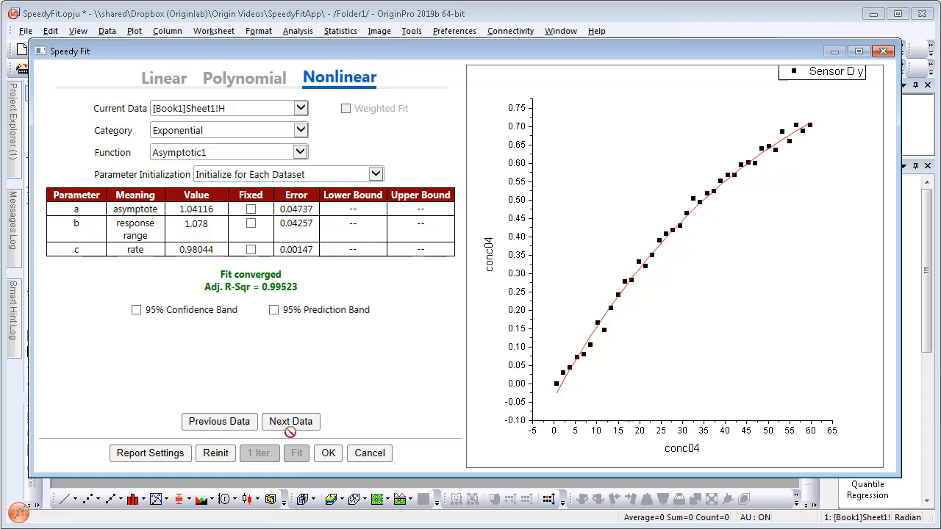
pyautogui.moveTo(368, 439)
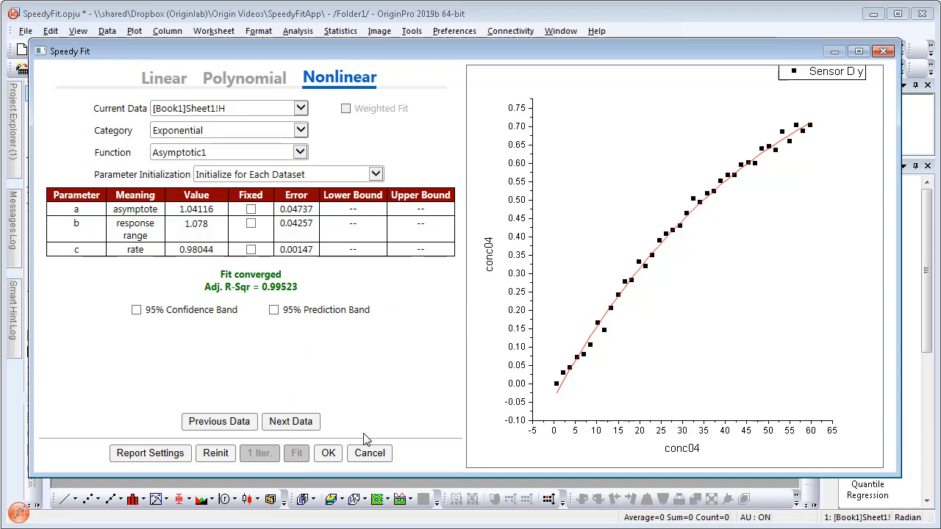
# - Batch fit all 96 datasets with Asymptotic1, producing the SpeedyFit summary sheet with Fit Status
pyautogui.click(328, 453)
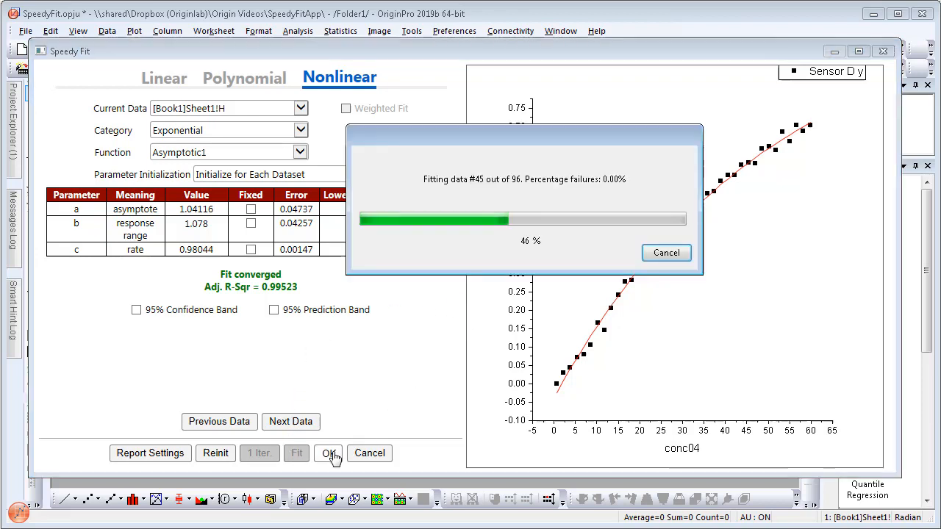
pyautogui.click(329, 453)
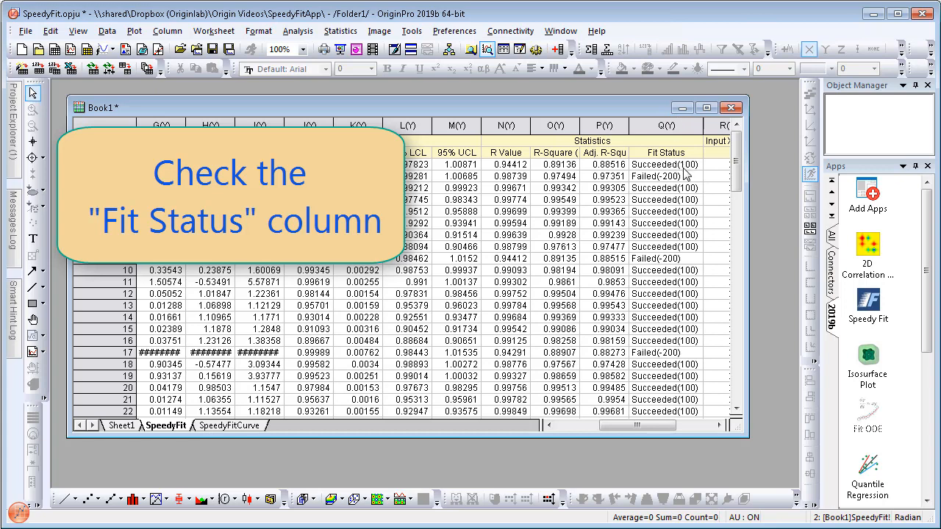
# - Inspect the Failed(-200) Fit Status cell and move to the SpeedyFitCurve sheet
pyautogui.click(664, 176)
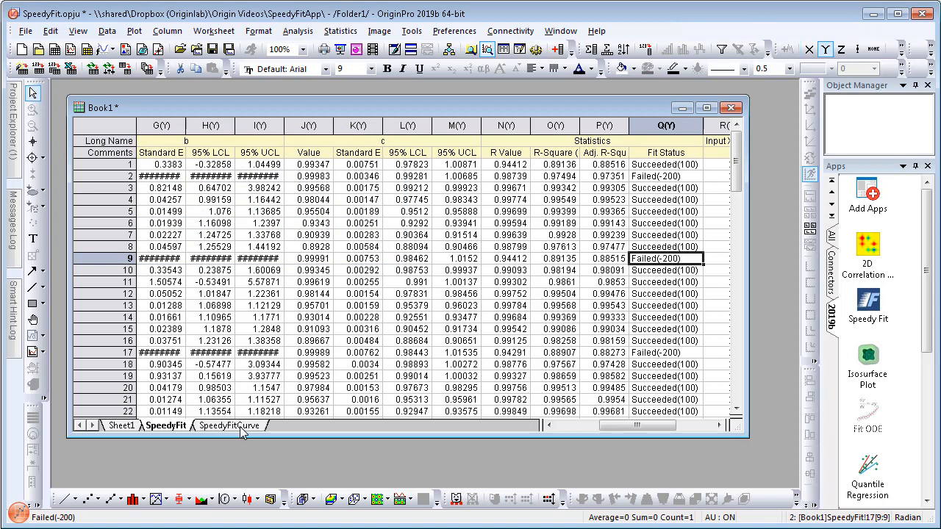
pyautogui.click(230, 426)
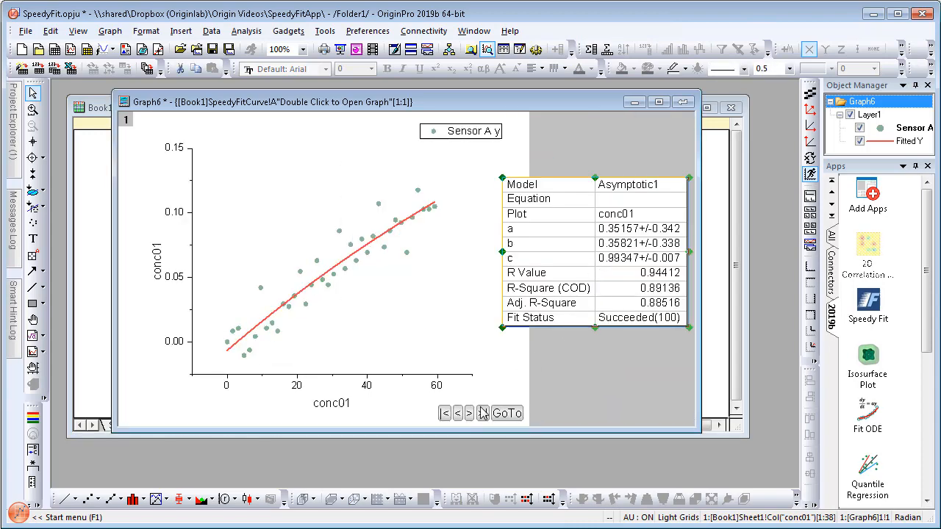
# - Step through the fitted-curve graphs dataset by dataset up to Sensor H, status Succeeded(100)
pyautogui.click(469, 413)
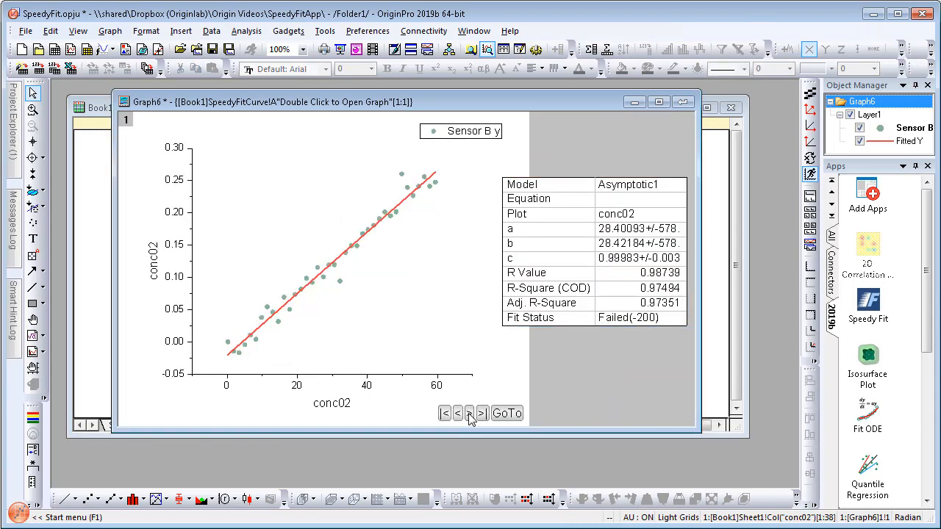
pyautogui.click(483, 413)
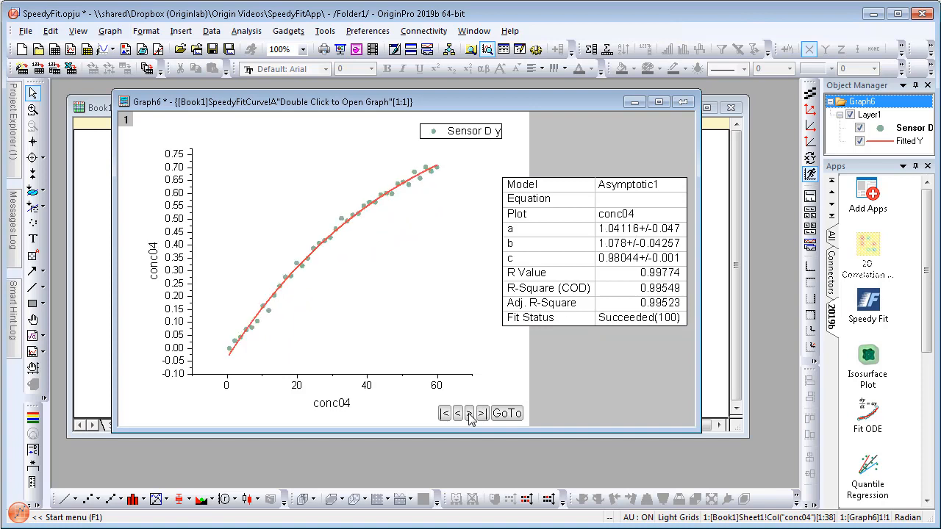
pyautogui.click(482, 413)
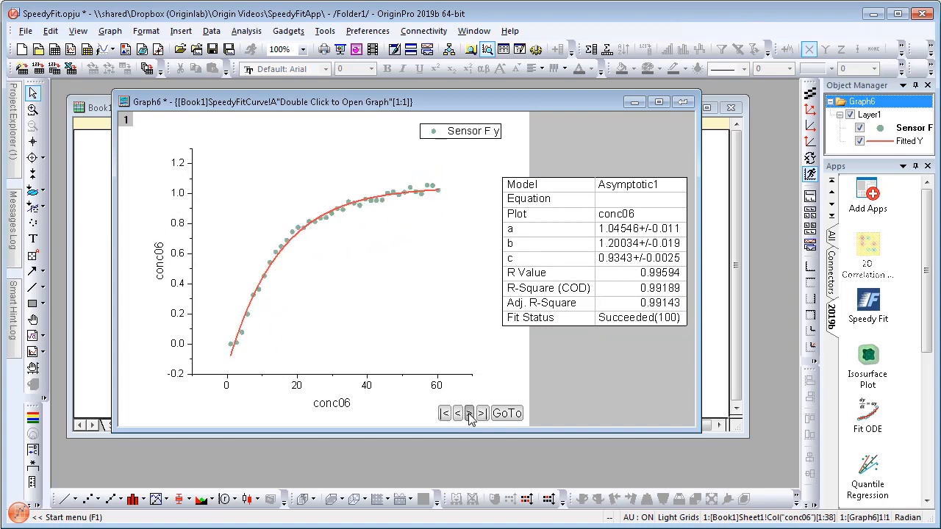
pyautogui.click(483, 414)
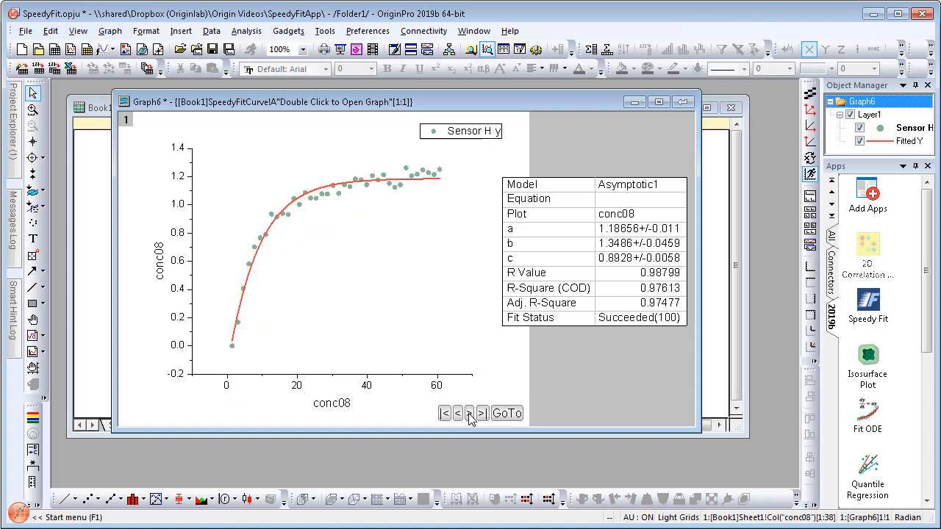